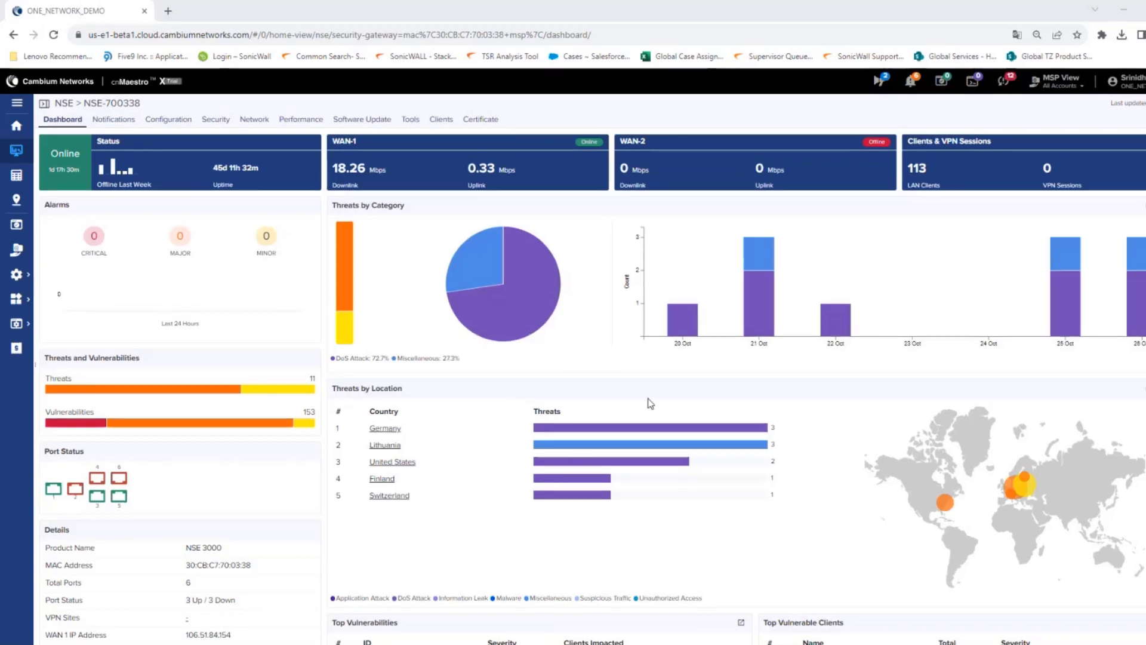
Show details of the critical MySQL flaw CVE-2003-0780 from the vulnerability list
{"action": "scroll", "scroll_direction": "down", "scroll_amount": 3}
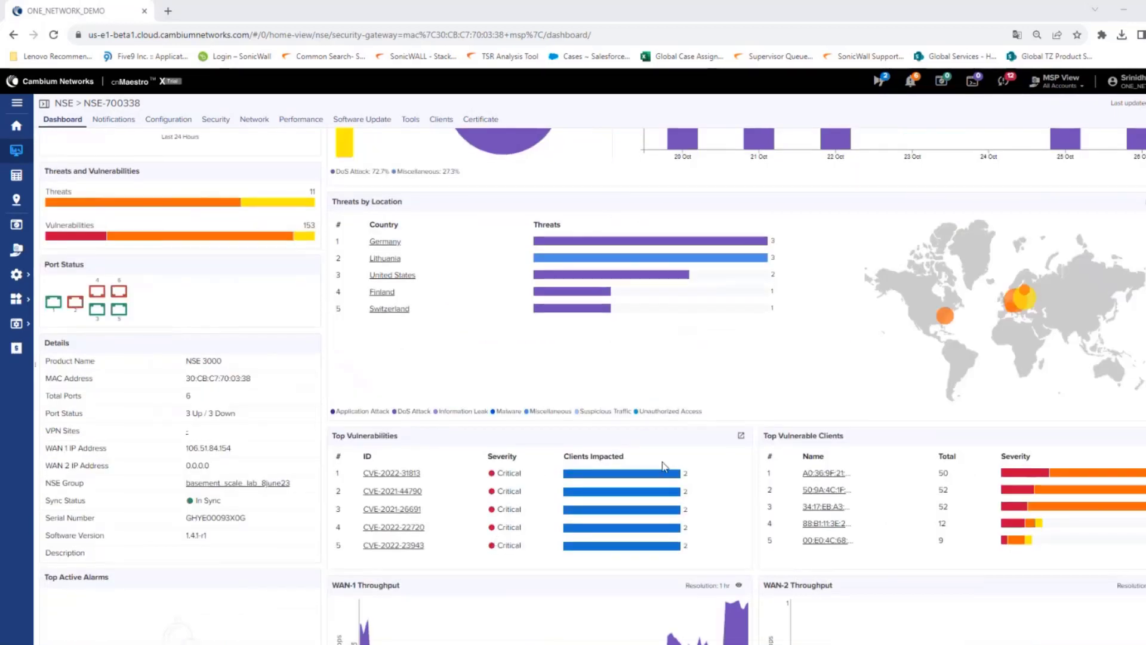
{"action": "mouse_move", "coordinate": [861, 399]}
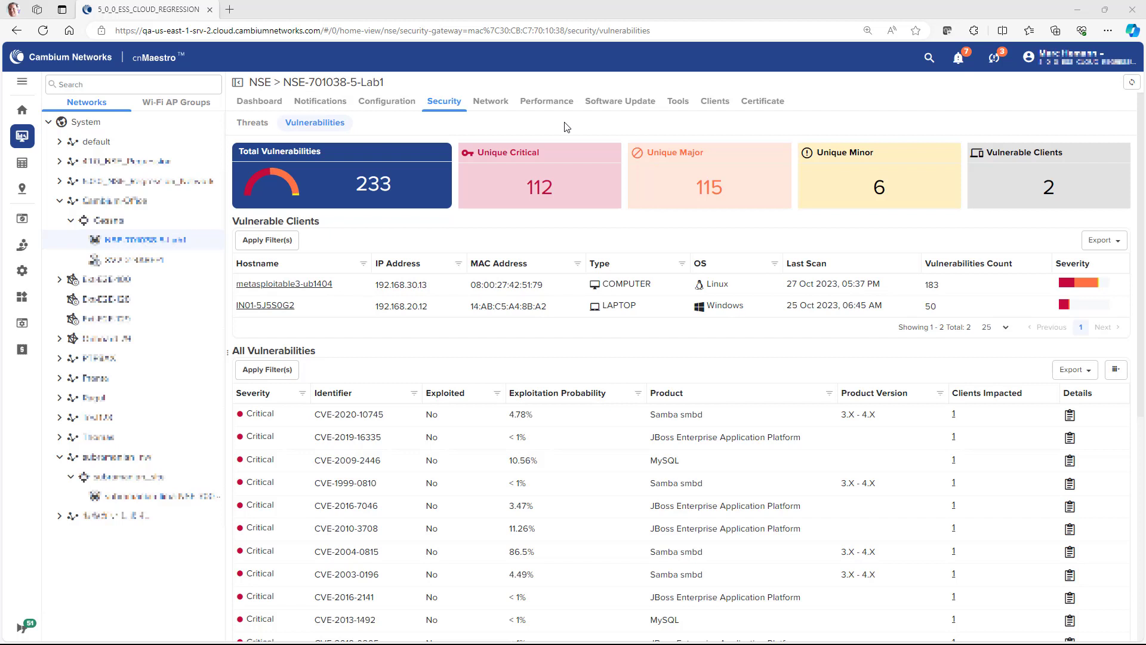
{"action": "mouse_move", "coordinate": [554, 135]}
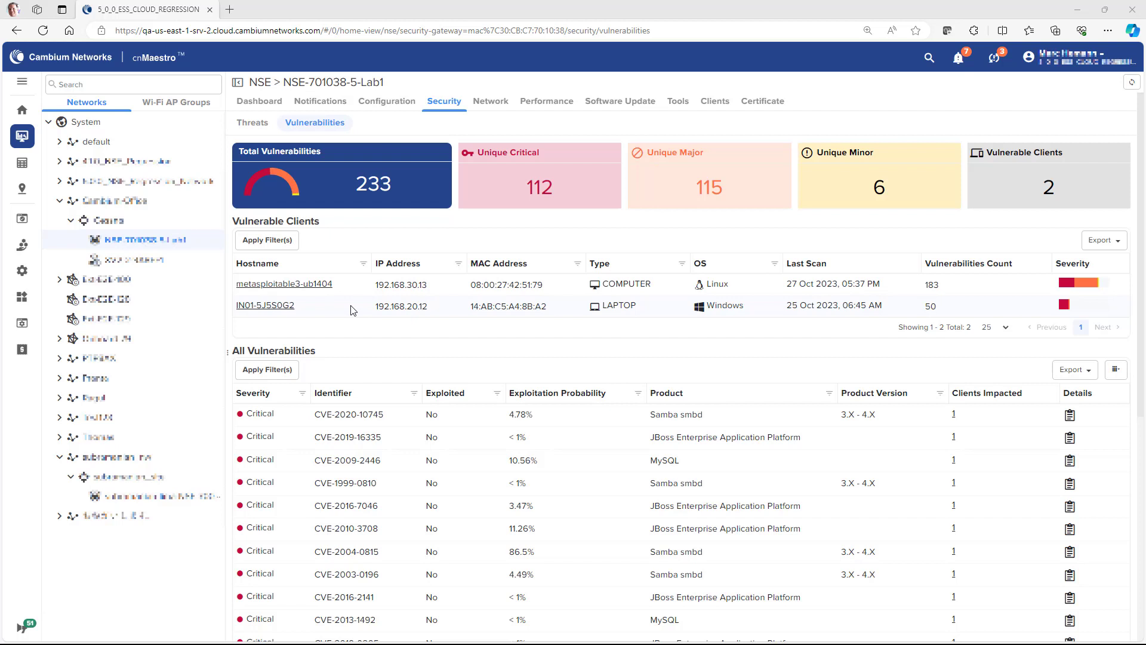
{"action": "mouse_move", "coordinate": [528, 409]}
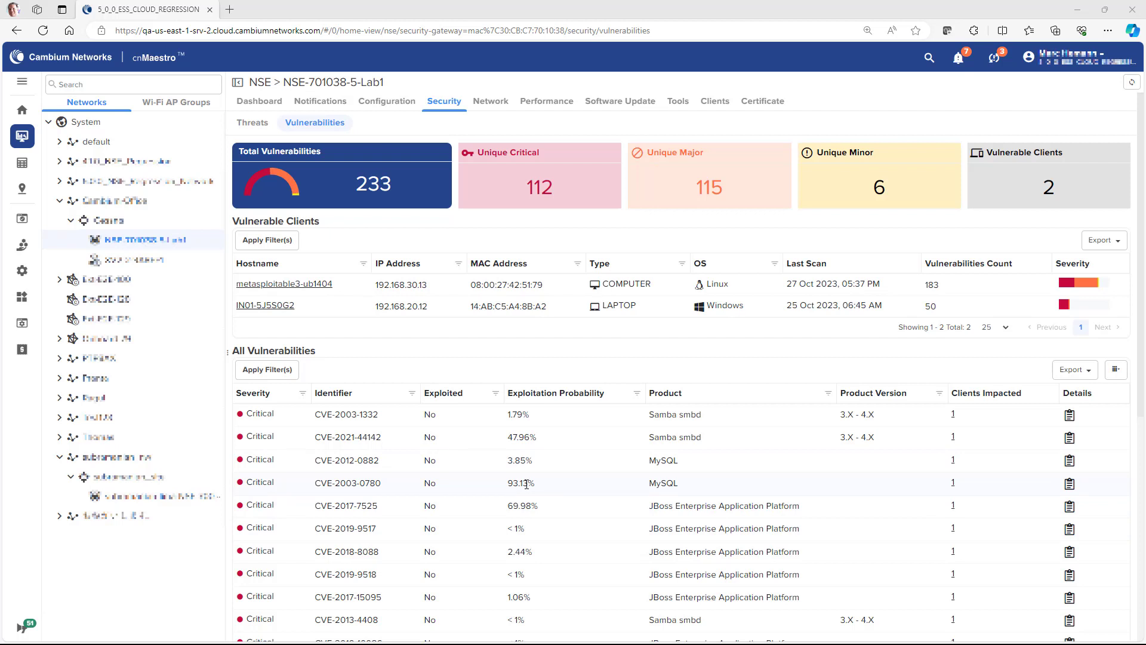
{"action": "mouse_move", "coordinate": [1070, 498]}
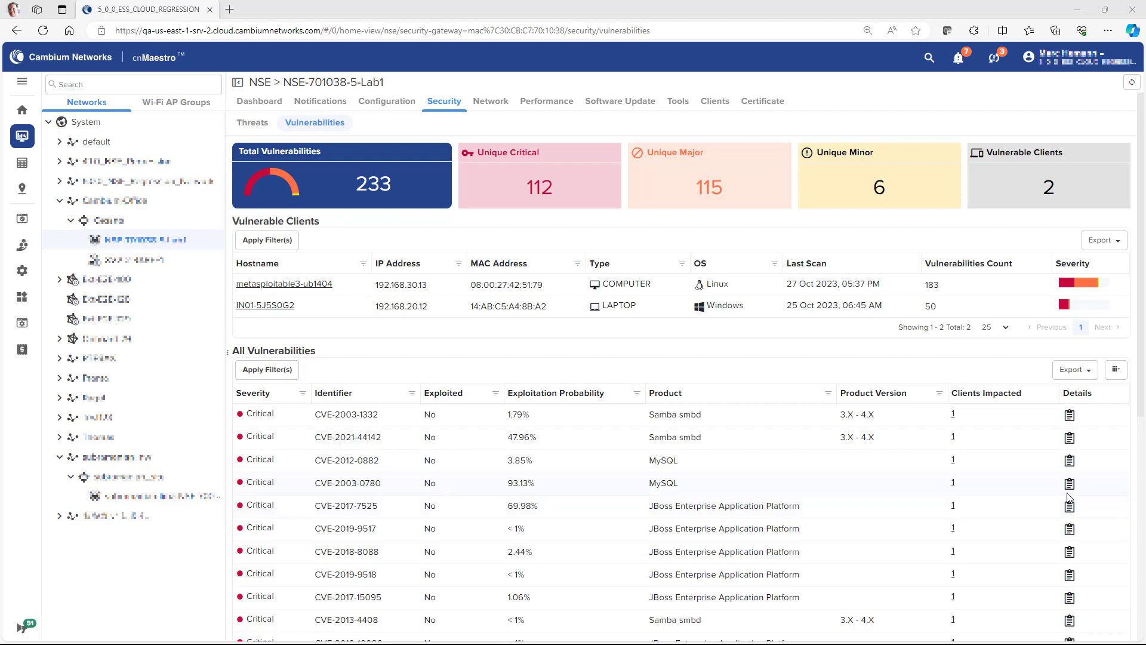
{"action": "left_click", "coordinate": [1068, 484]}
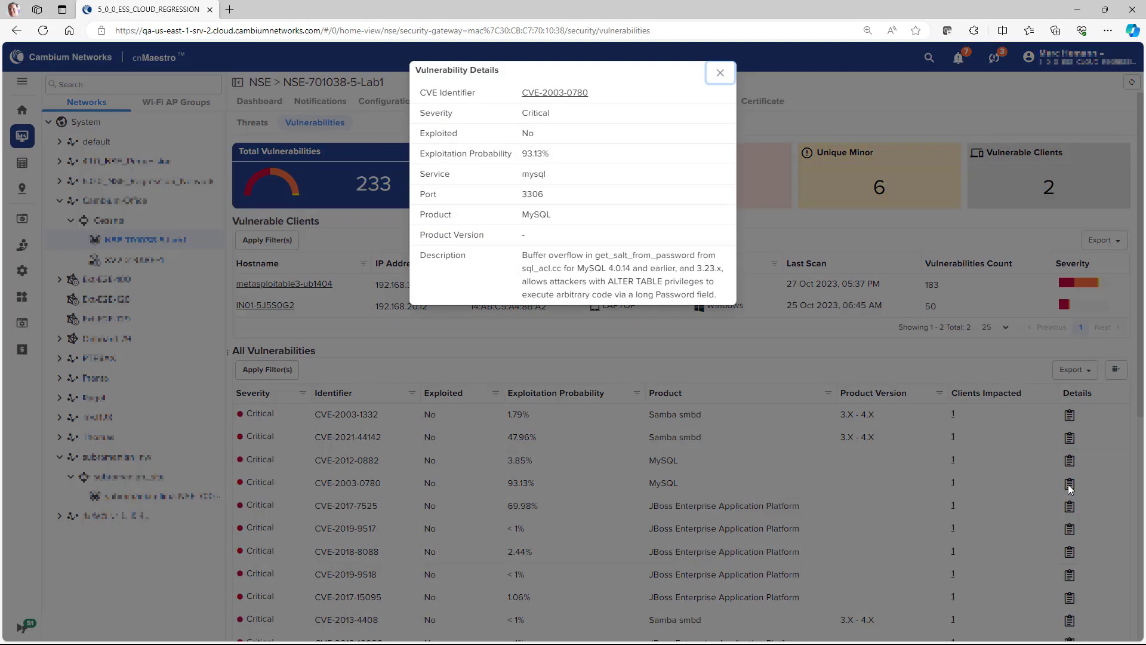
{"action": "mouse_move", "coordinate": [555, 92]}
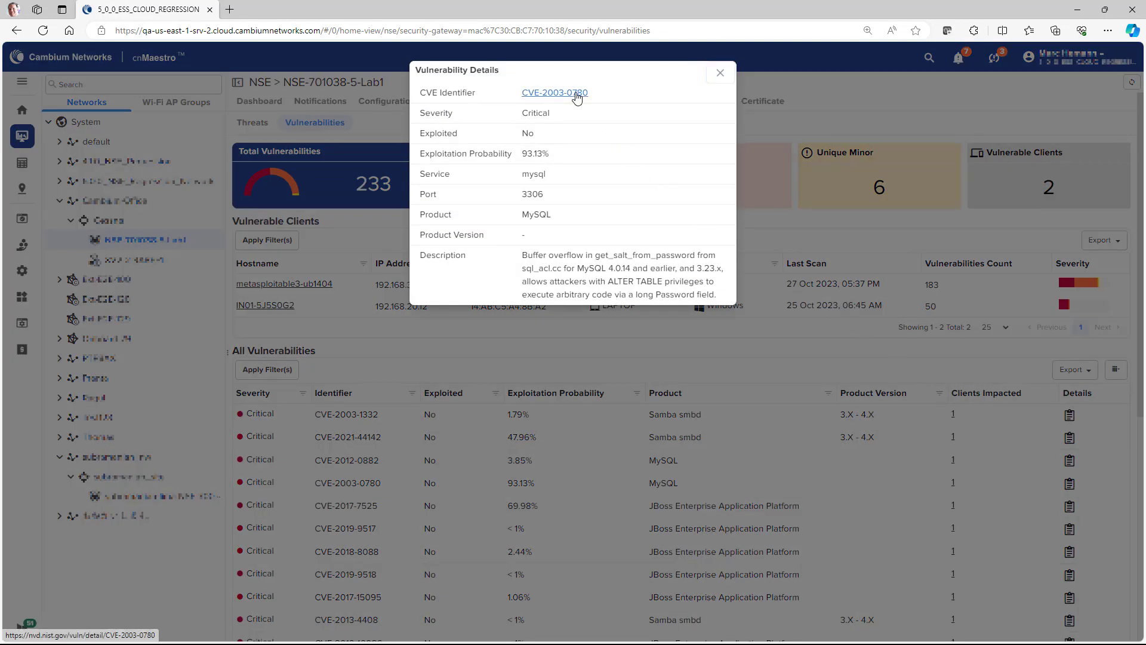
Review the NVD record for CVE-2003-0780, its description, severity and advisory references
{"action": "left_click", "coordinate": [554, 92]}
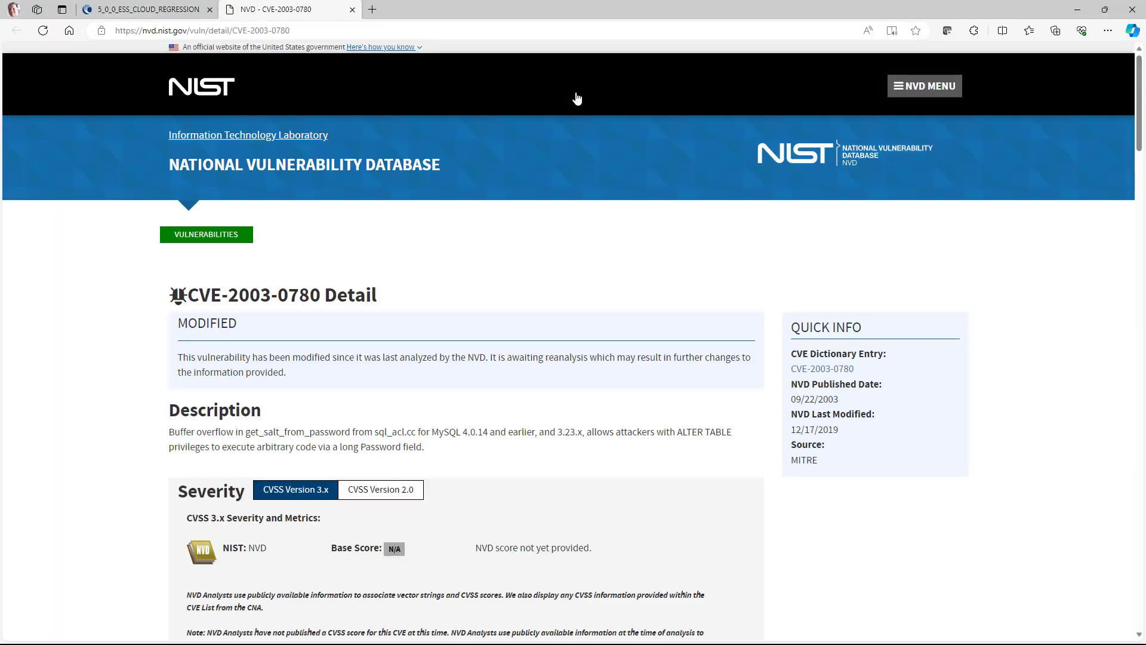
{"action": "scroll", "scroll_direction": "down", "scroll_amount": 3}
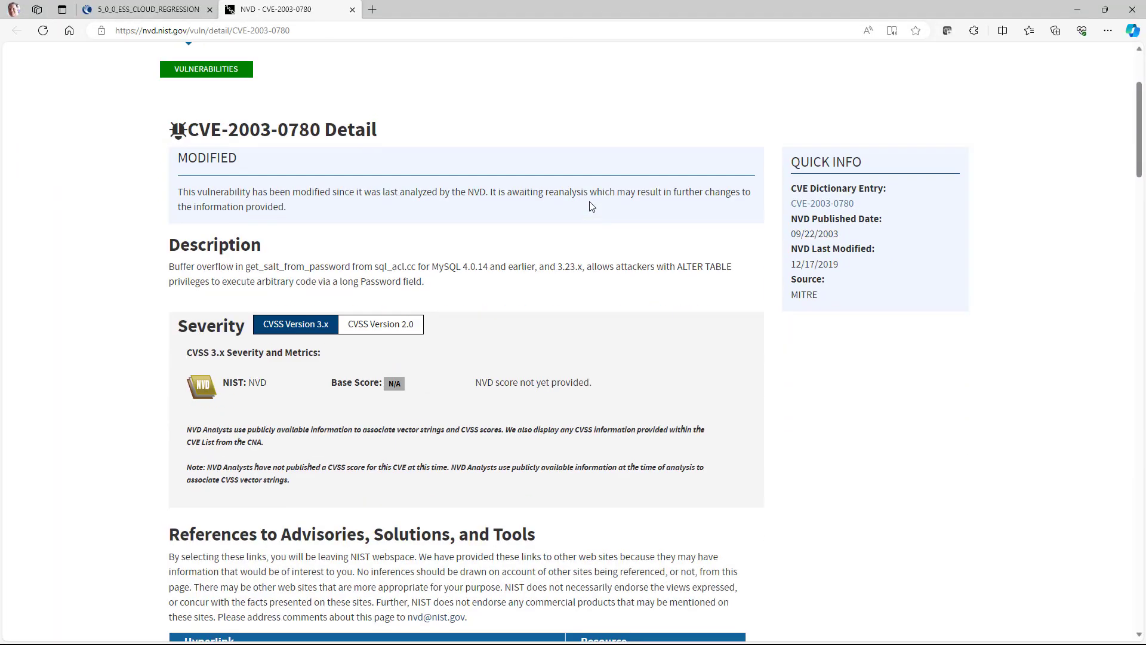
{"action": "scroll", "scroll_direction": "down", "scroll_amount": 3}
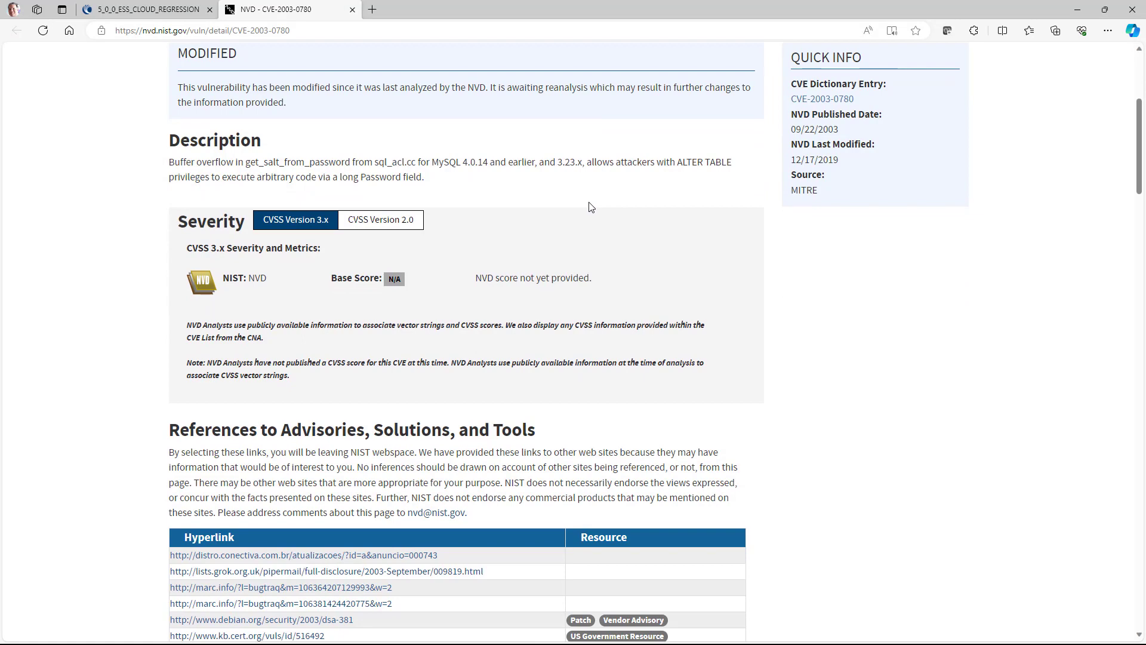
{"action": "scroll", "scroll_direction": "down", "scroll_amount": 3}
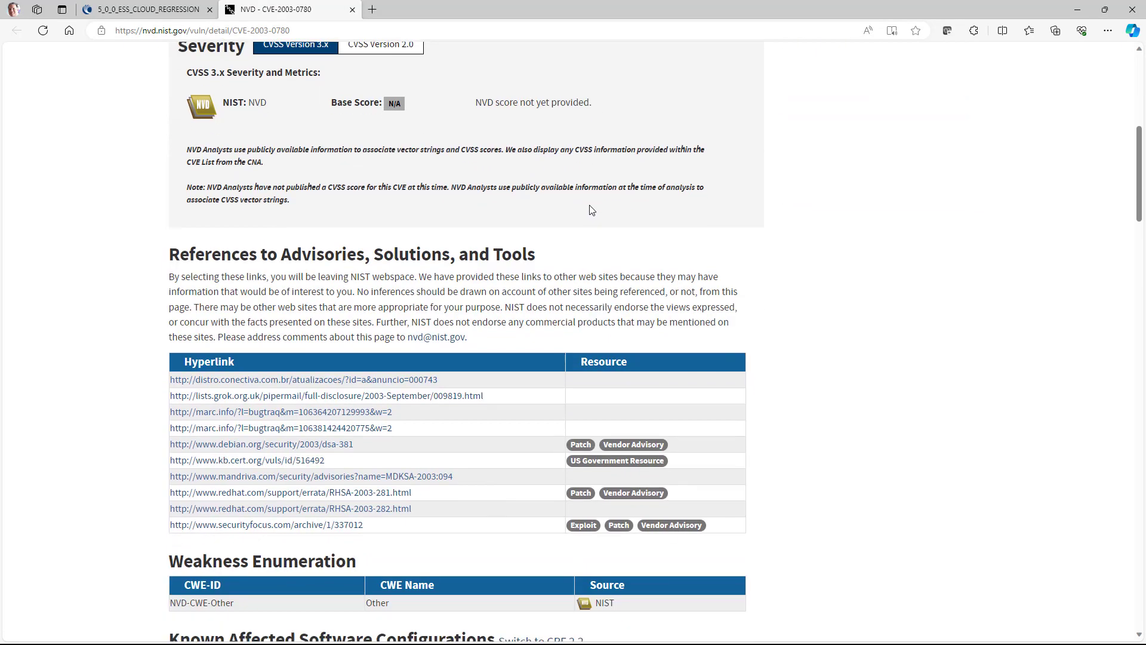
{"action": "scroll", "scroll_direction": "down", "scroll_amount": 3}
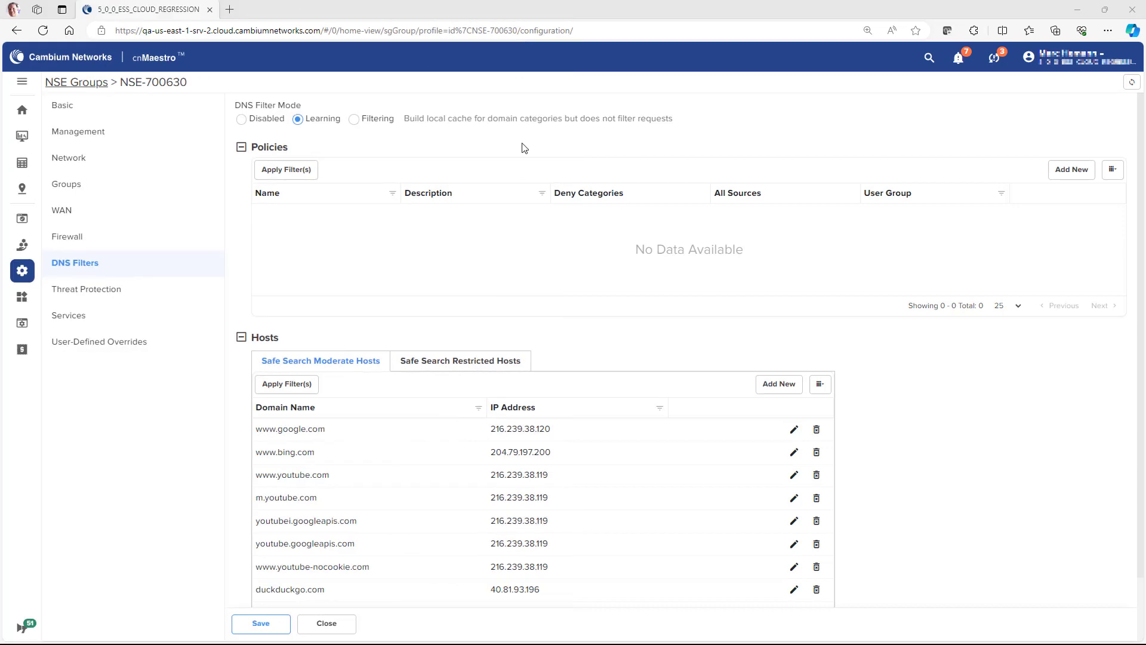
{"action": "mouse_move", "coordinate": [982, 203]}
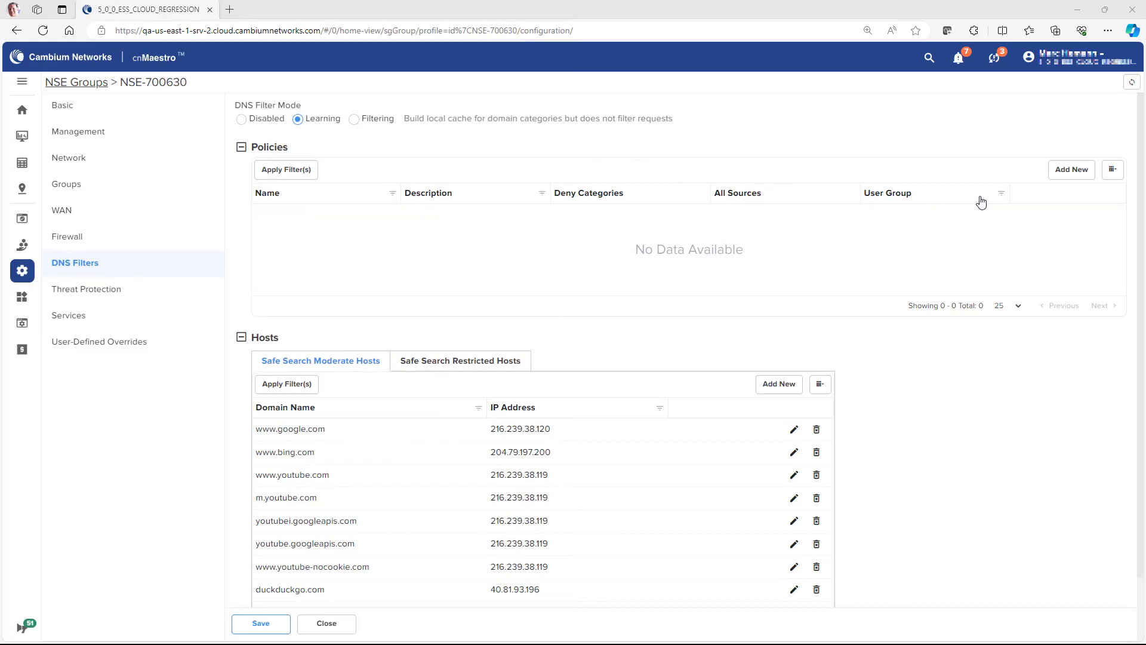
Start a new DNS filter policy for the NSE-700630 group
{"action": "left_click", "coordinate": [1071, 168]}
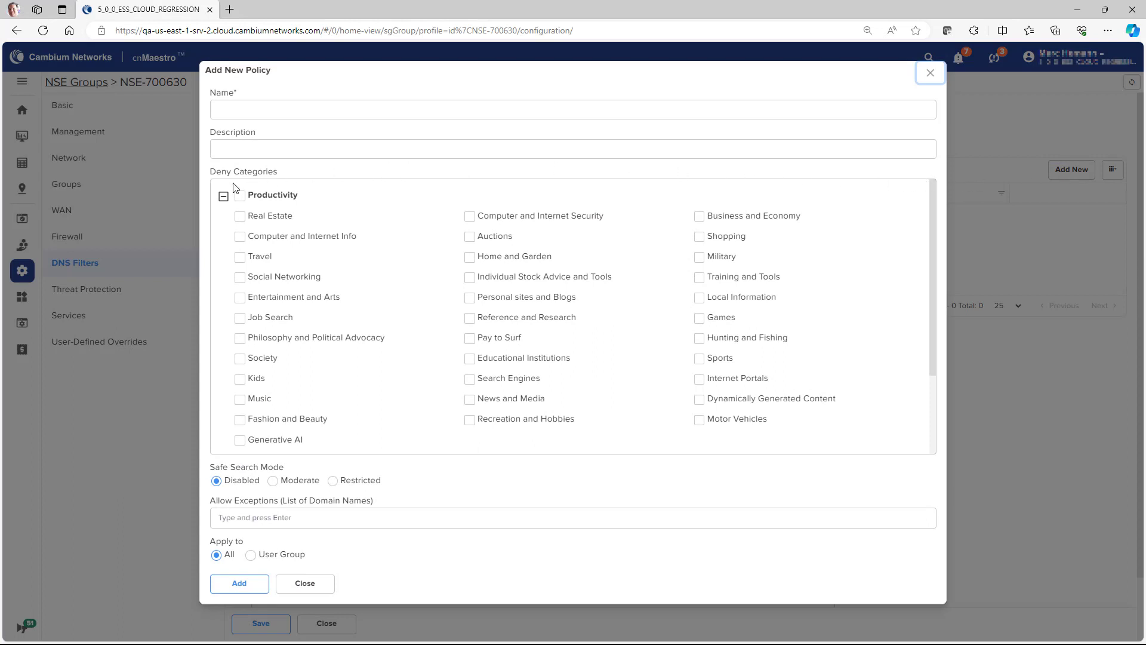
Review the new policy's Deny Categories list, expanding a collapsed category group
{"action": "scroll", "scroll_direction": "down", "scroll_amount": 3}
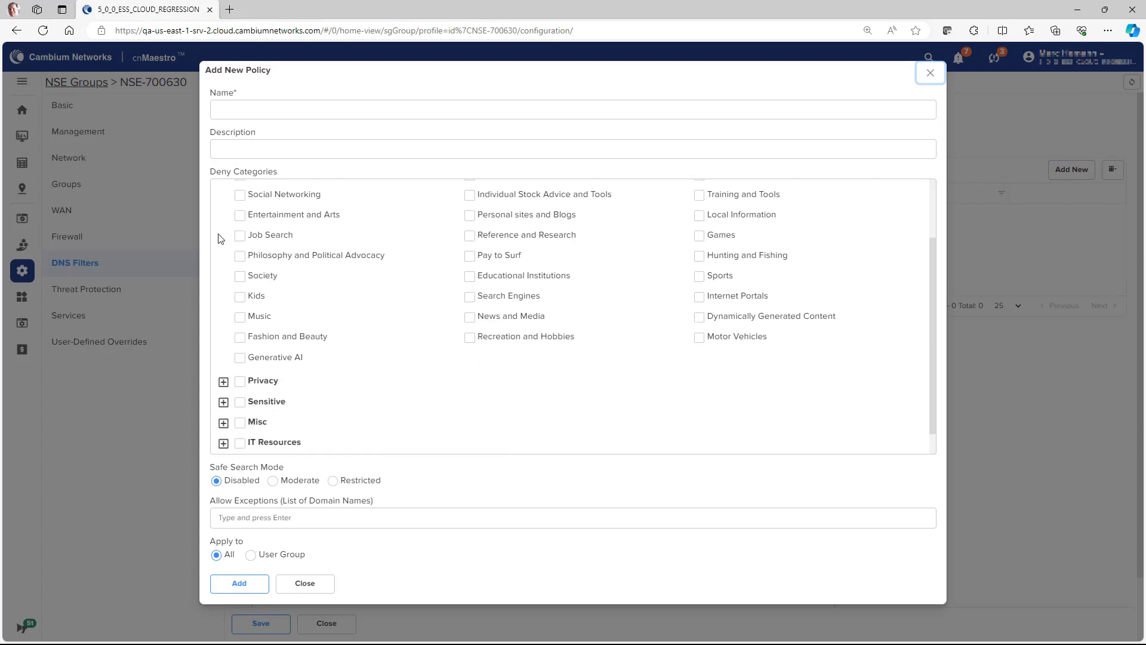
{"action": "left_click", "coordinate": [224, 381]}
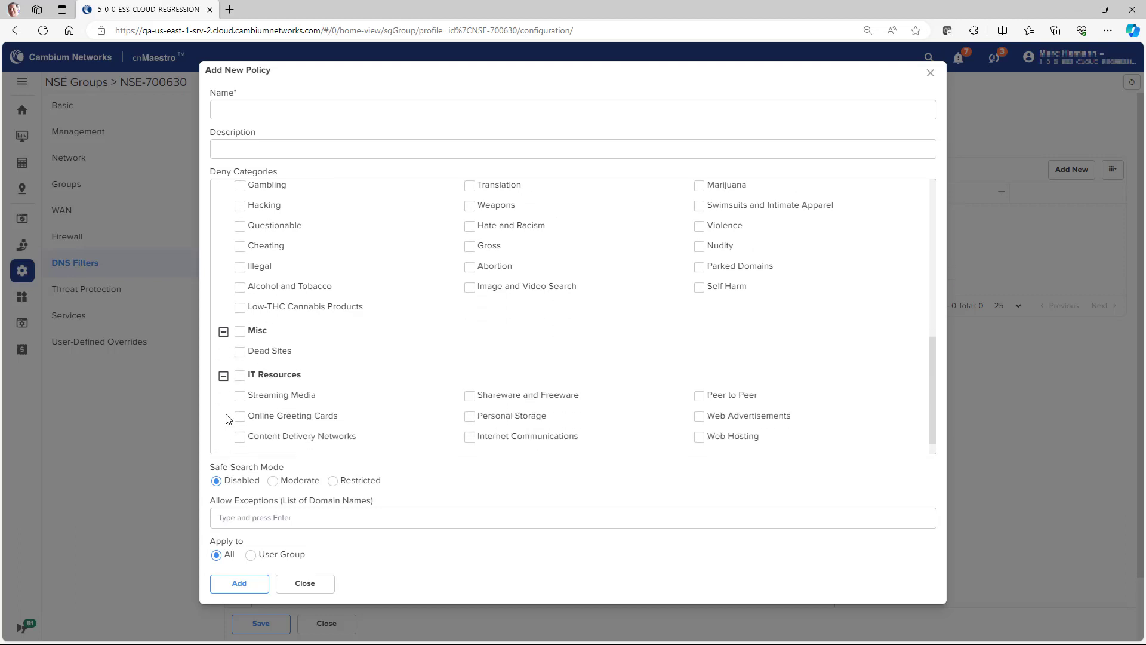
{"action": "scroll", "scroll_direction": "down", "scroll_amount": 3}
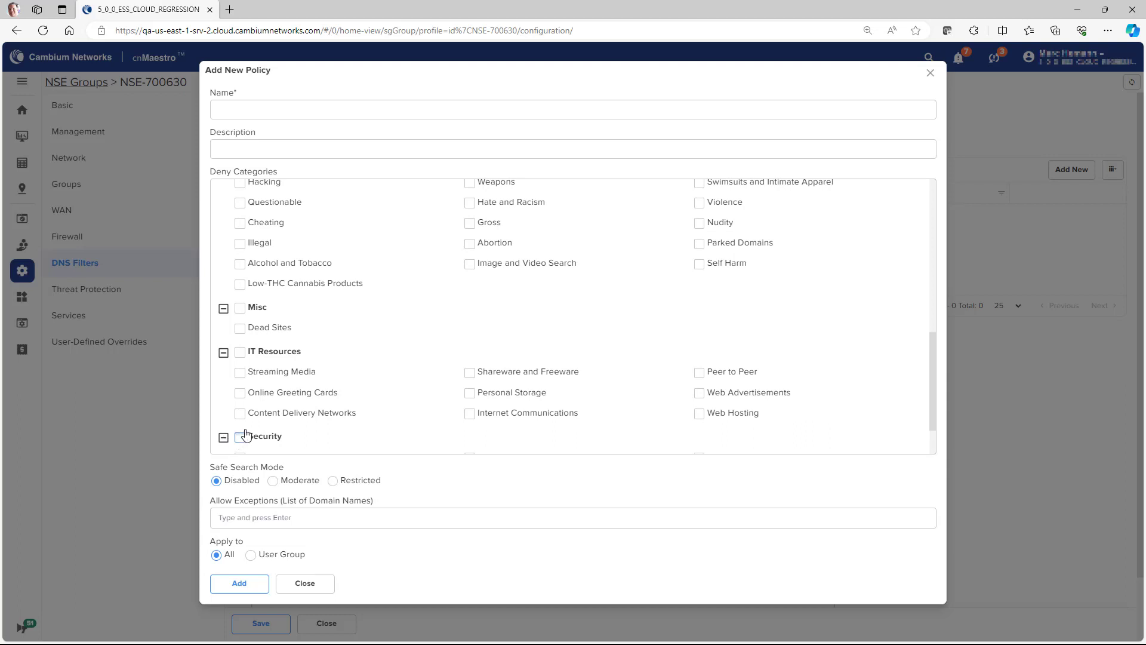
{"action": "scroll", "scroll_direction": "down", "scroll_amount": 3}
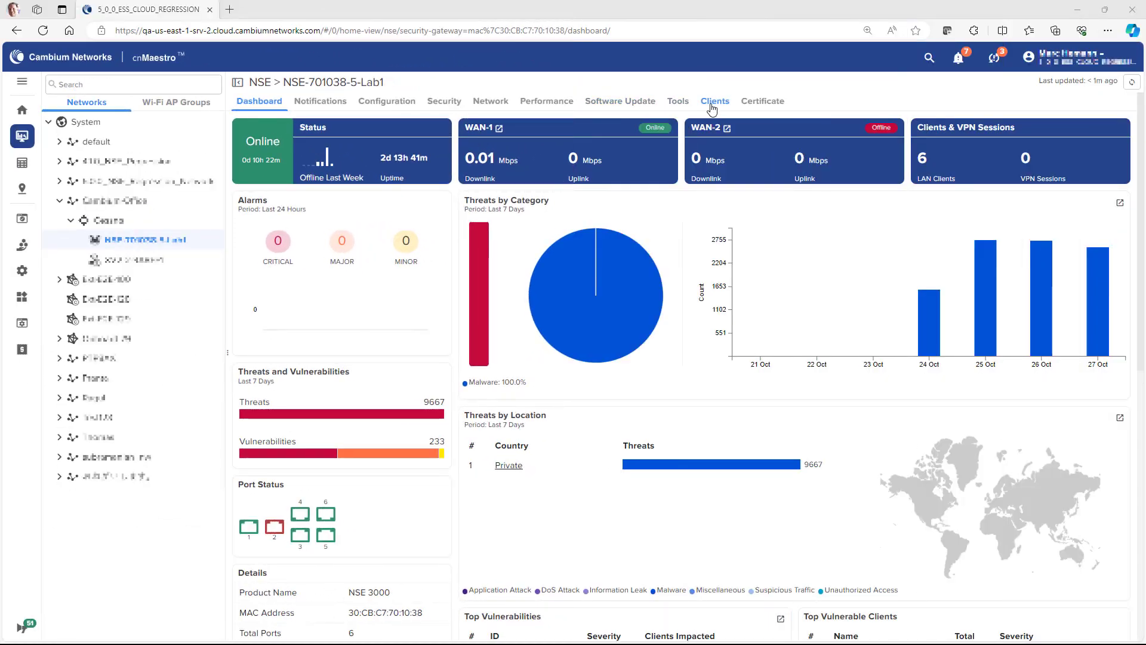
Show the six local clients connected to NSE-701038-5-Lab1
{"action": "left_click", "coordinate": [714, 100]}
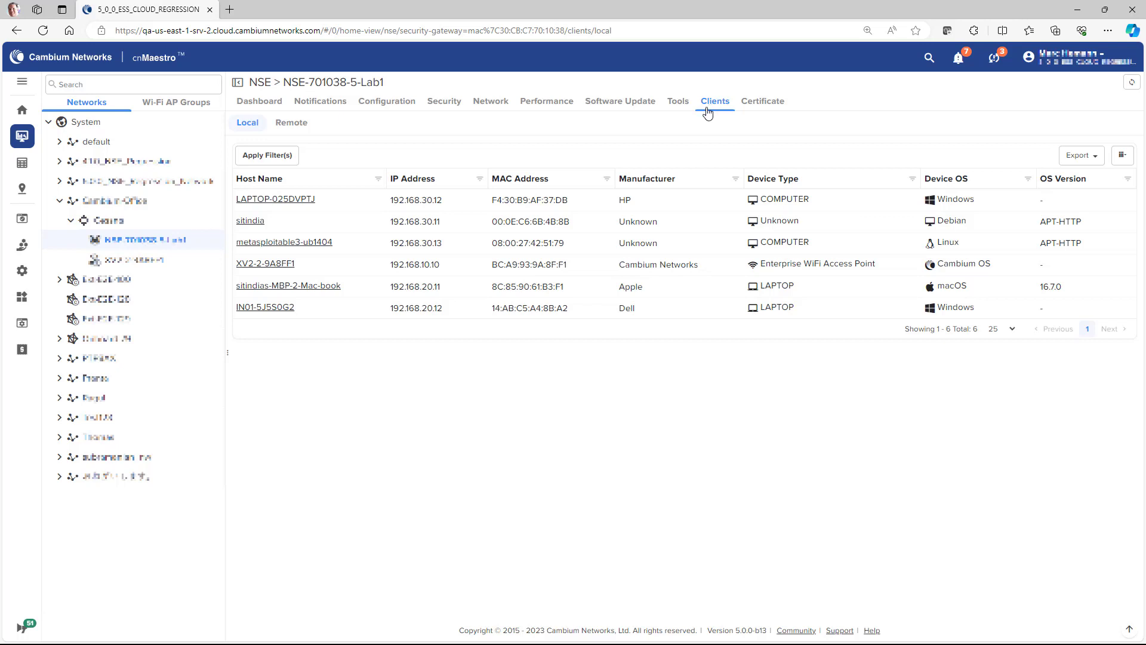
{"action": "mouse_move", "coordinate": [284, 242]}
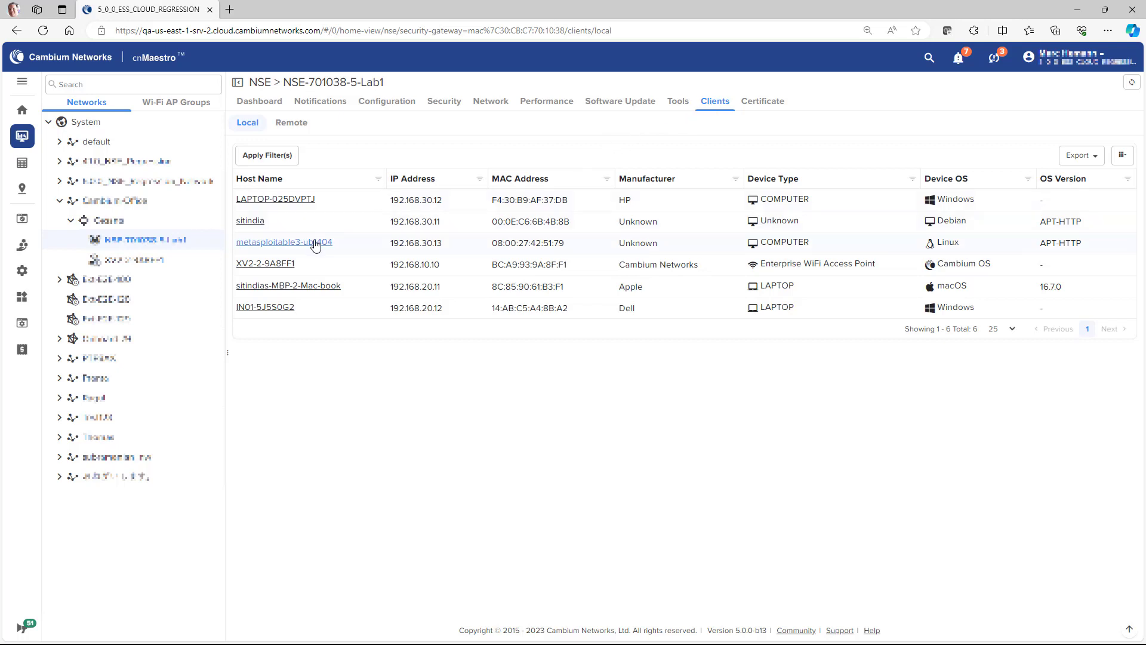
Show client metasploitable3-ub1404's vulnerabilities and details of the Samba flaw CVE-2004-0882
{"action": "left_click", "coordinate": [284, 242]}
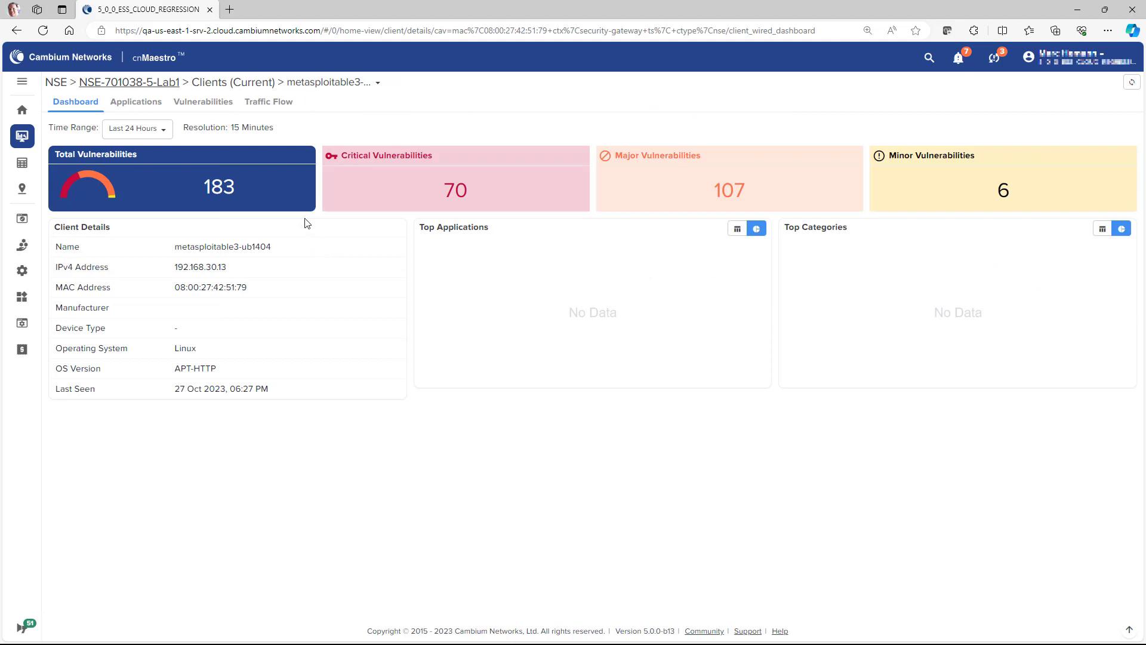
{"action": "left_click", "coordinate": [203, 101]}
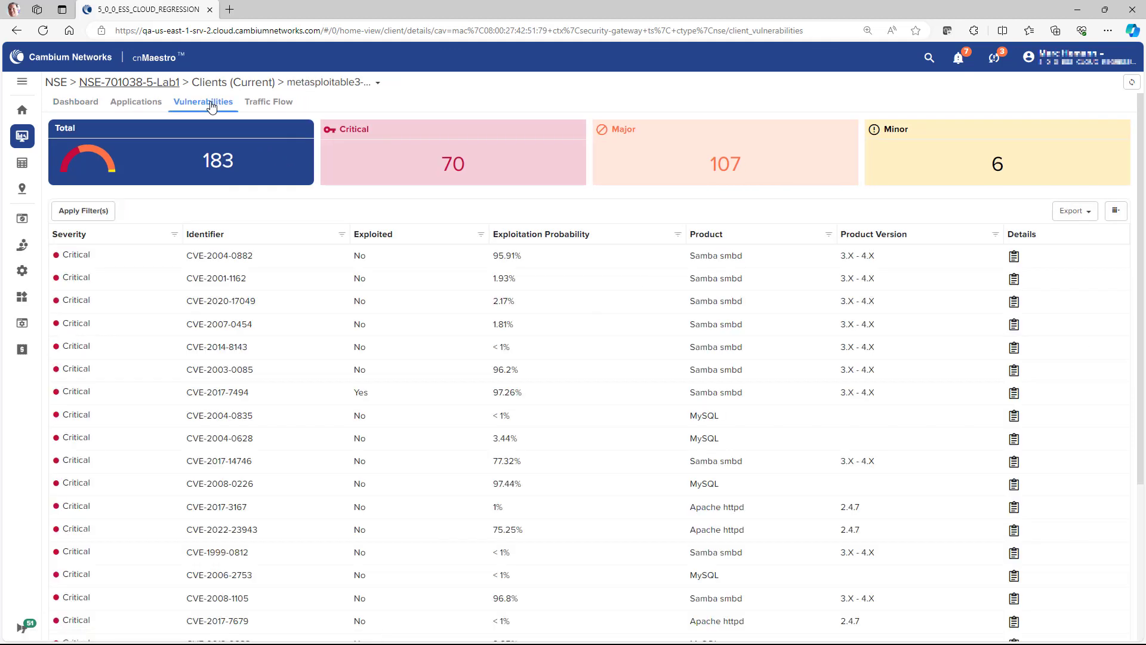
{"action": "mouse_move", "coordinate": [221, 135]}
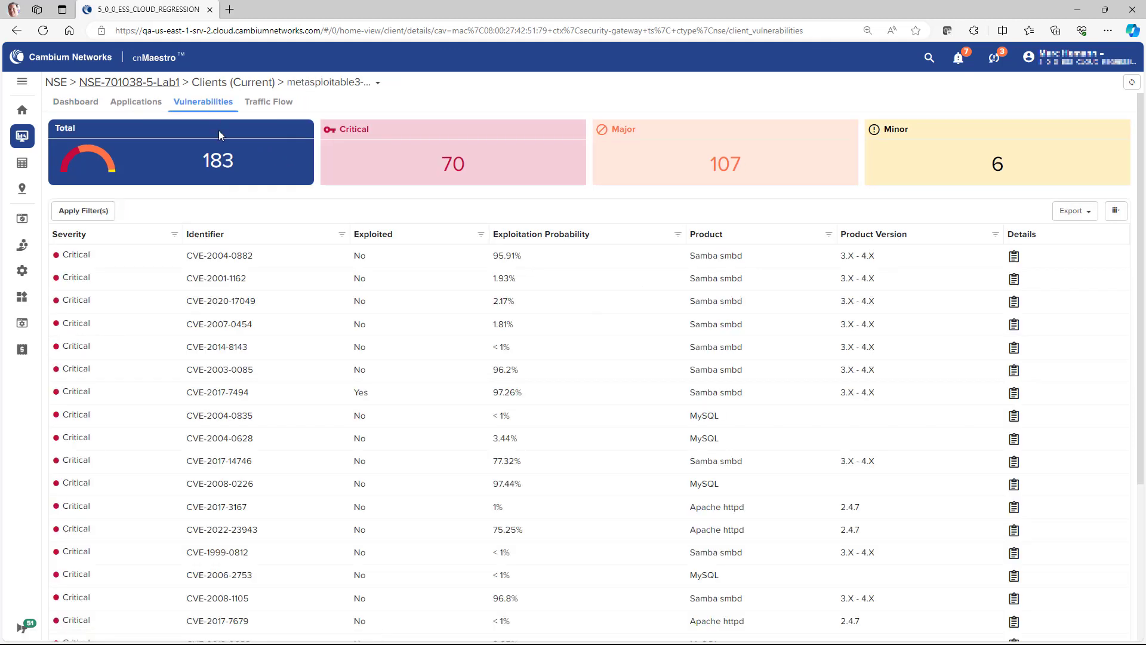
{"action": "mouse_move", "coordinate": [859, 255]}
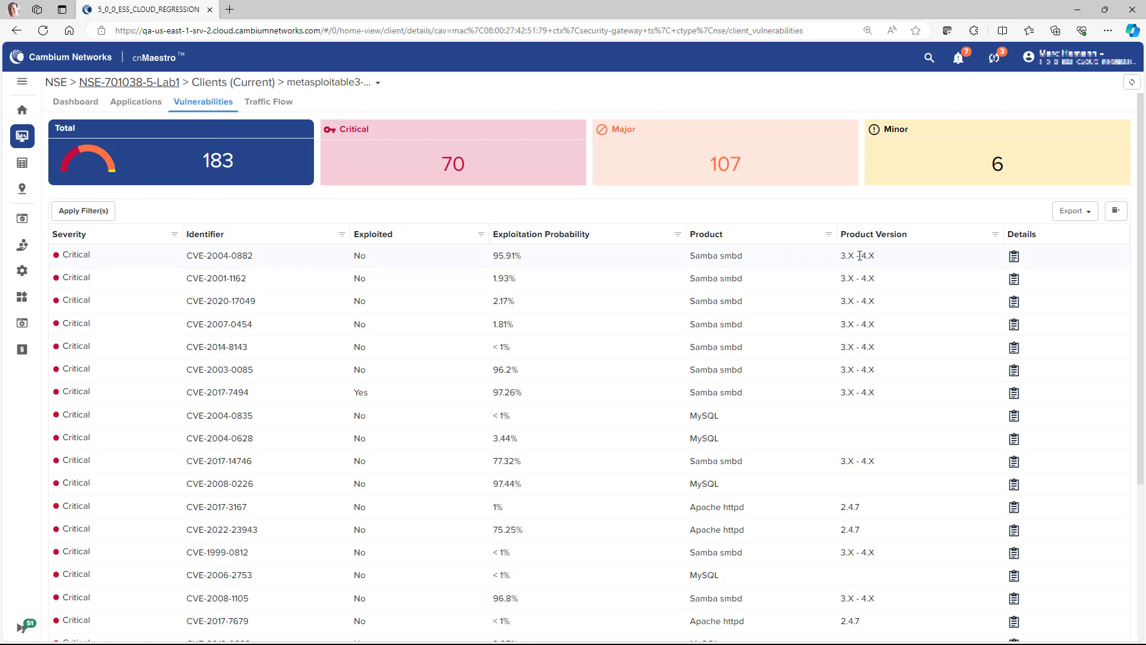
{"action": "left_click", "coordinate": [1014, 256]}
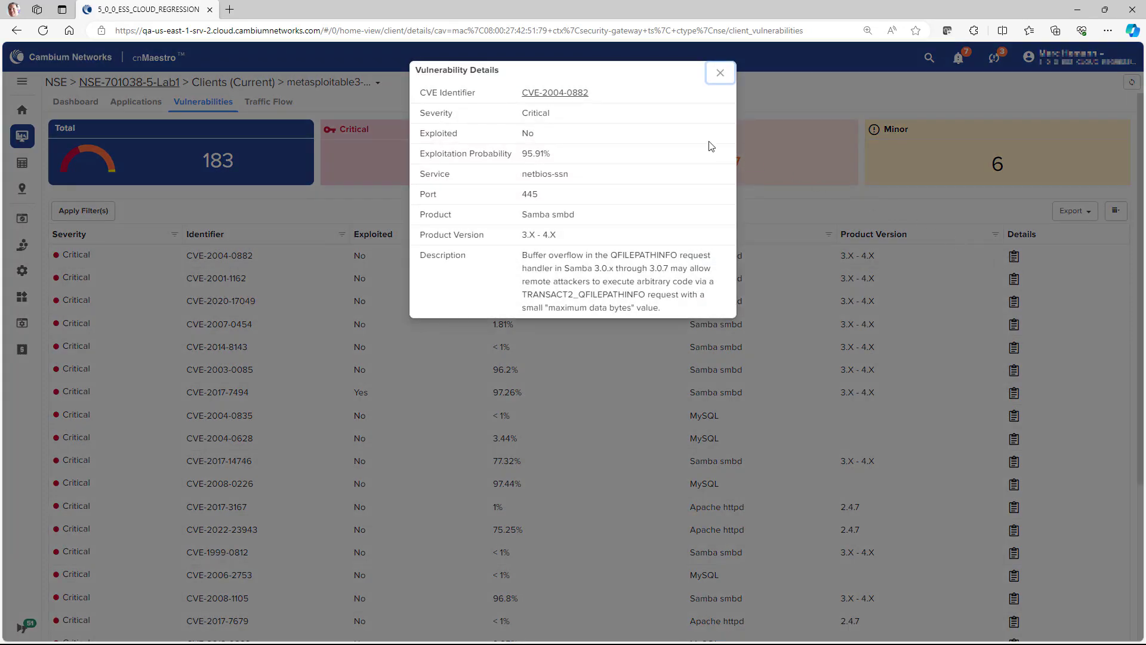
Review the NVD record for CVE-2004-0882 down to its advisory references
{"action": "left_click", "coordinate": [554, 92]}
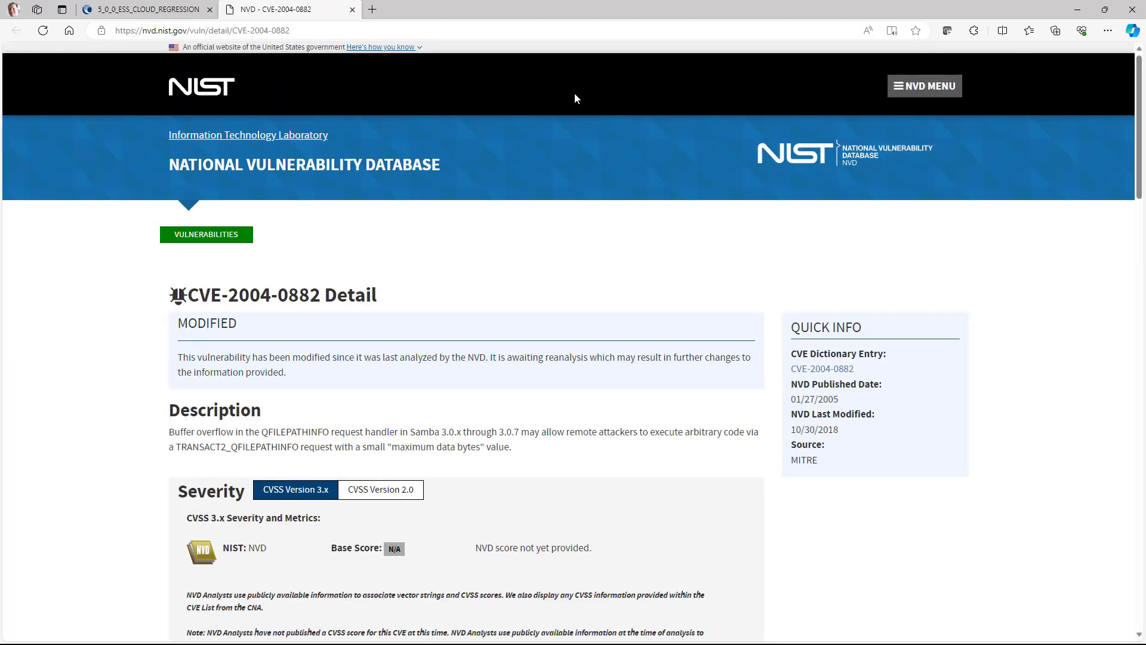
{"action": "mouse_move", "coordinate": [589, 174]}
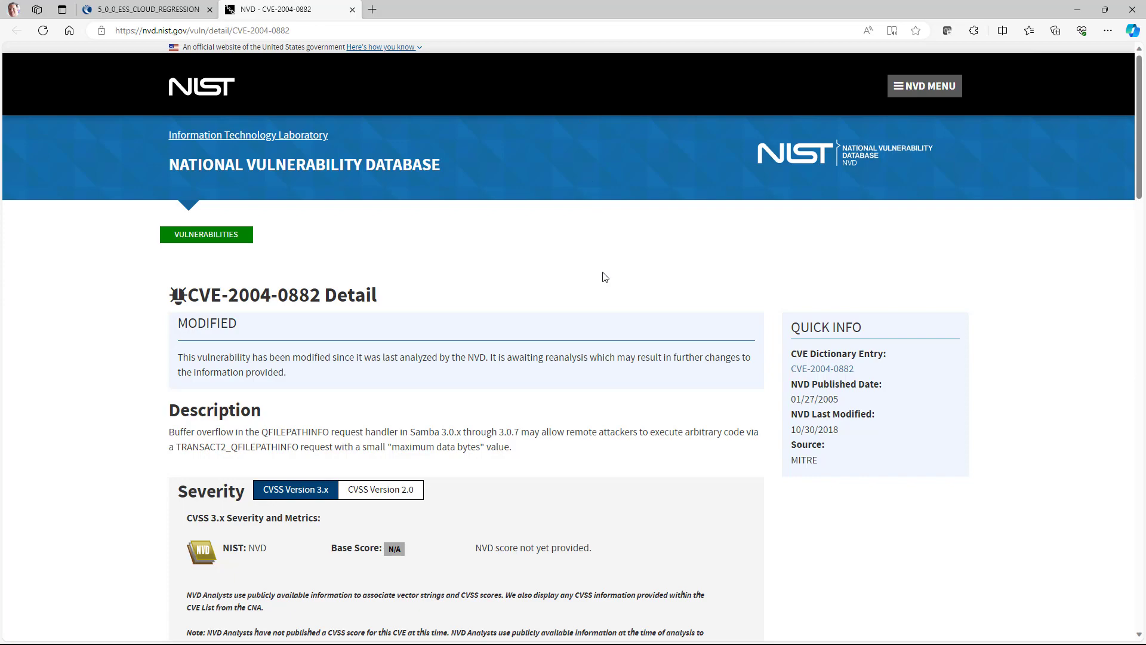
{"action": "scroll", "scroll_direction": "down", "scroll_amount": 3}
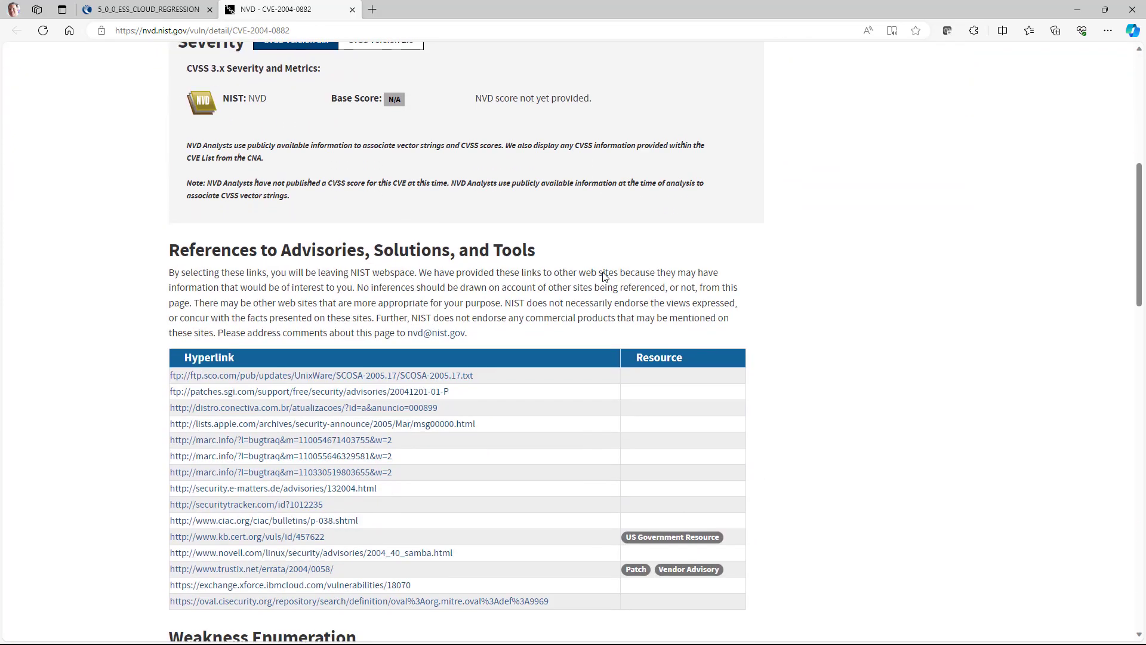
{"action": "scroll", "scroll_direction": "down", "scroll_amount": 3}
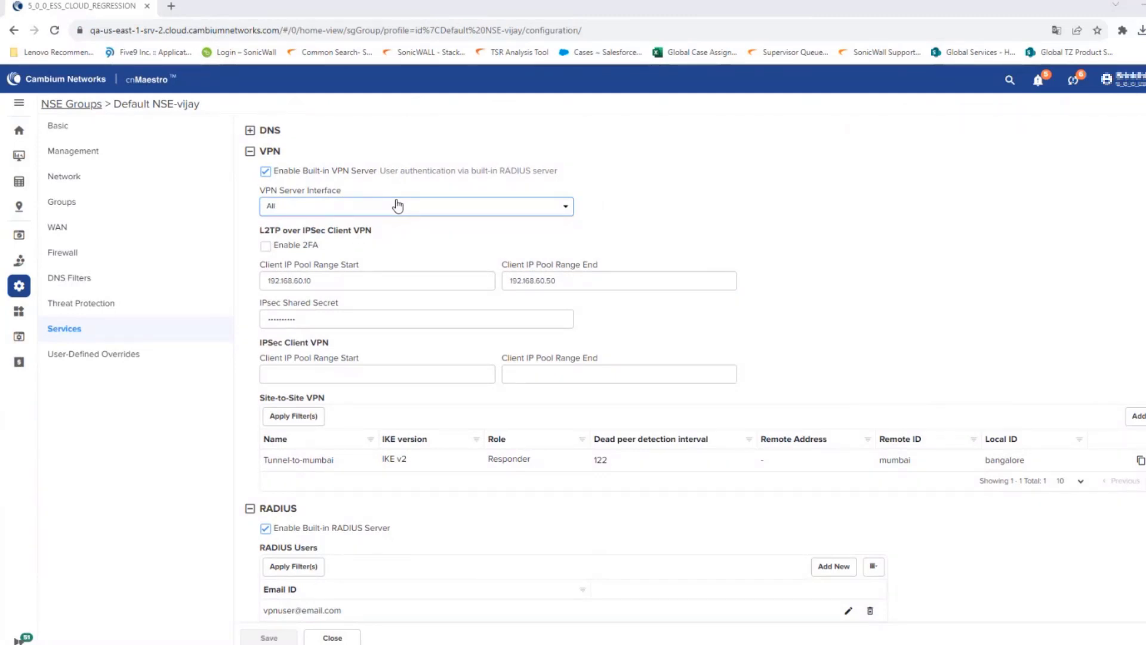
{"action": "mouse_move", "coordinate": [662, 200]}
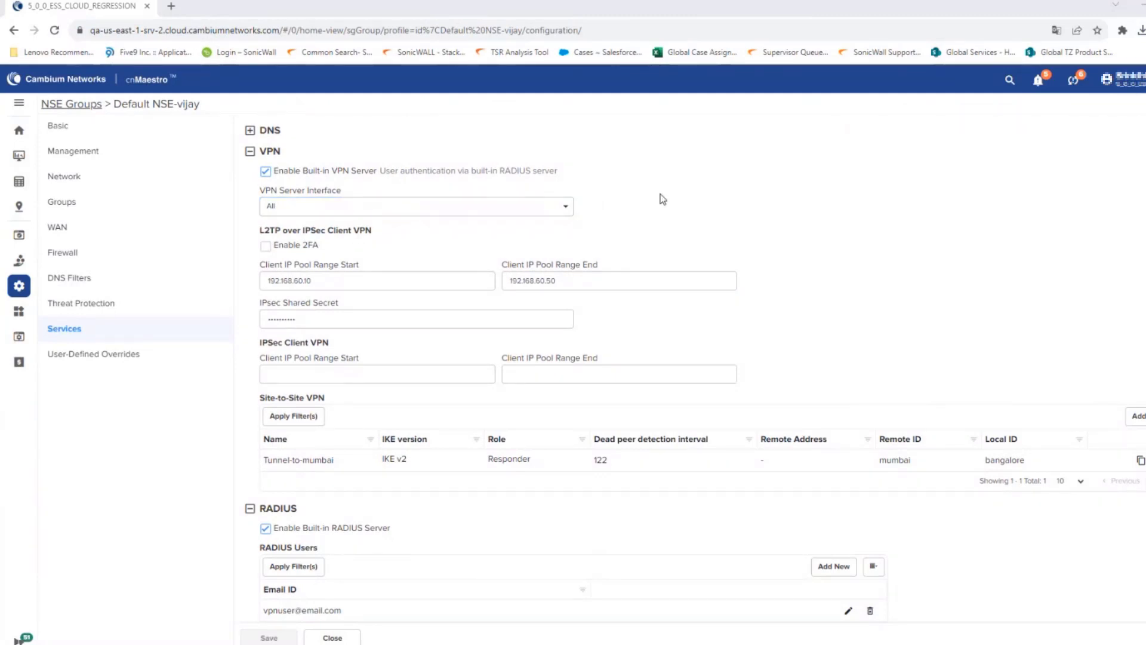